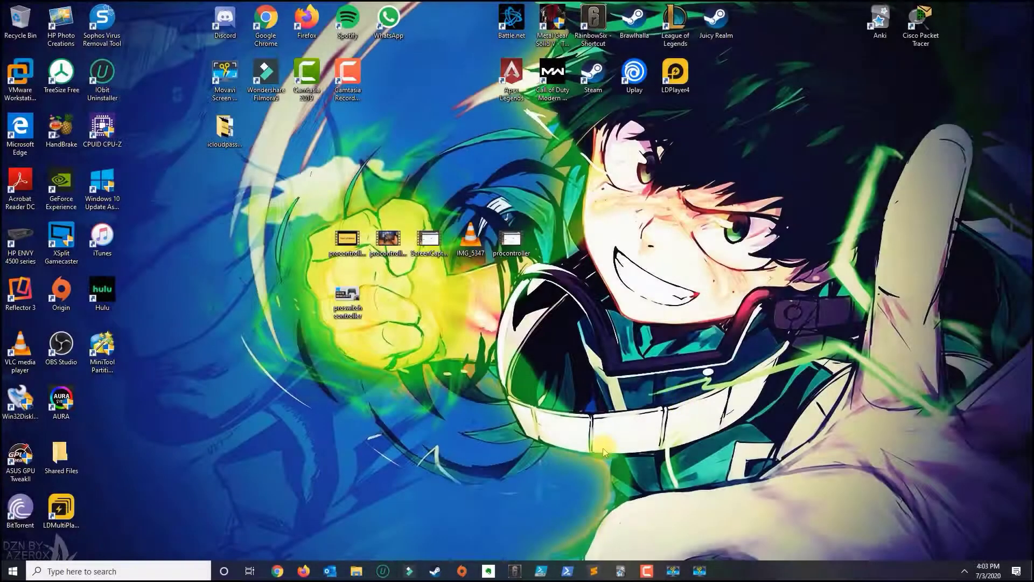
{"action": "mouse_move", "coordinate": [406, 438]}
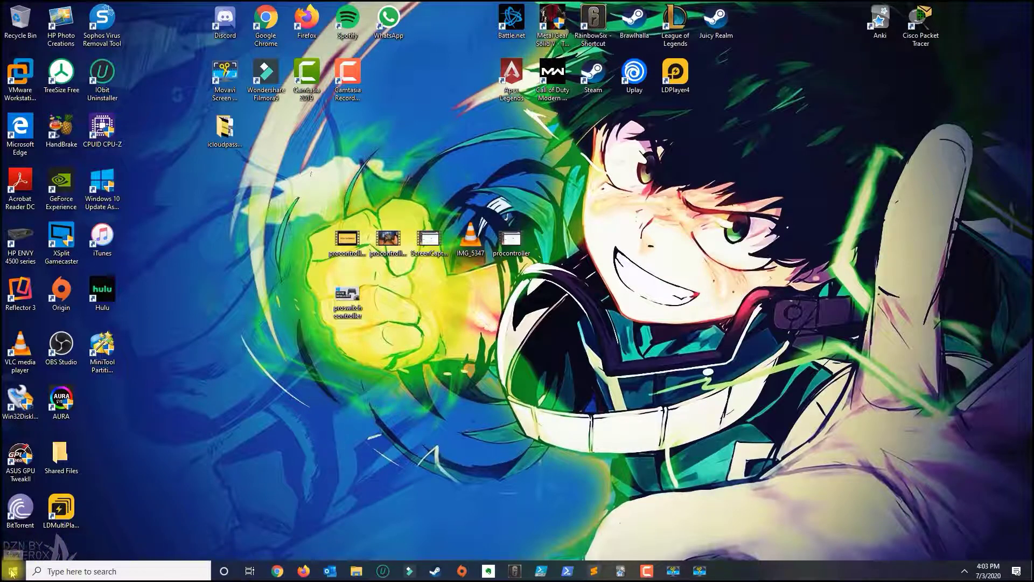
- Open System Properties on the Advanced tab via Start's System page and Advanced system settings
{"action": "right_click", "coordinate": [11, 571]}
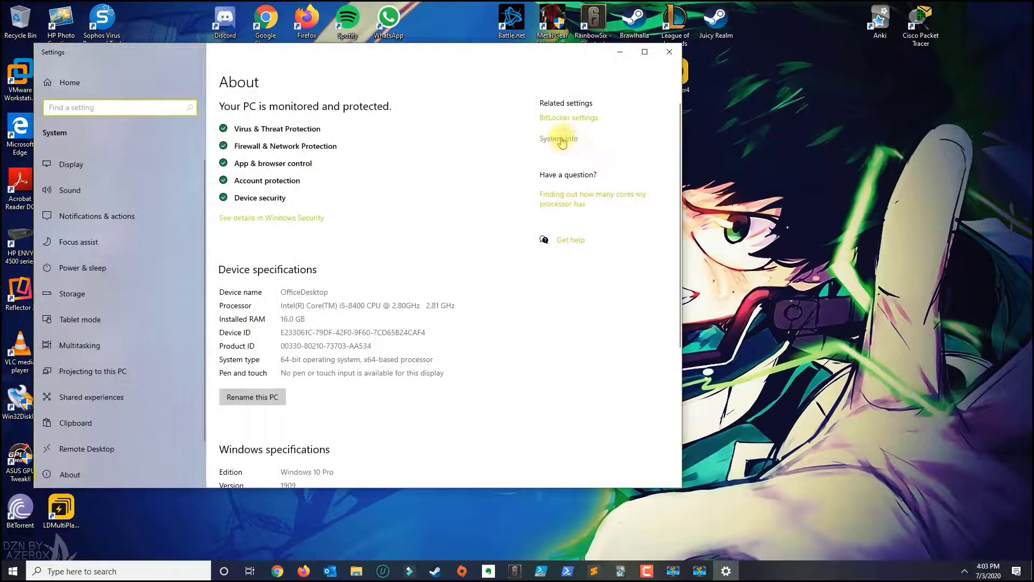
{"action": "left_click", "coordinate": [559, 139]}
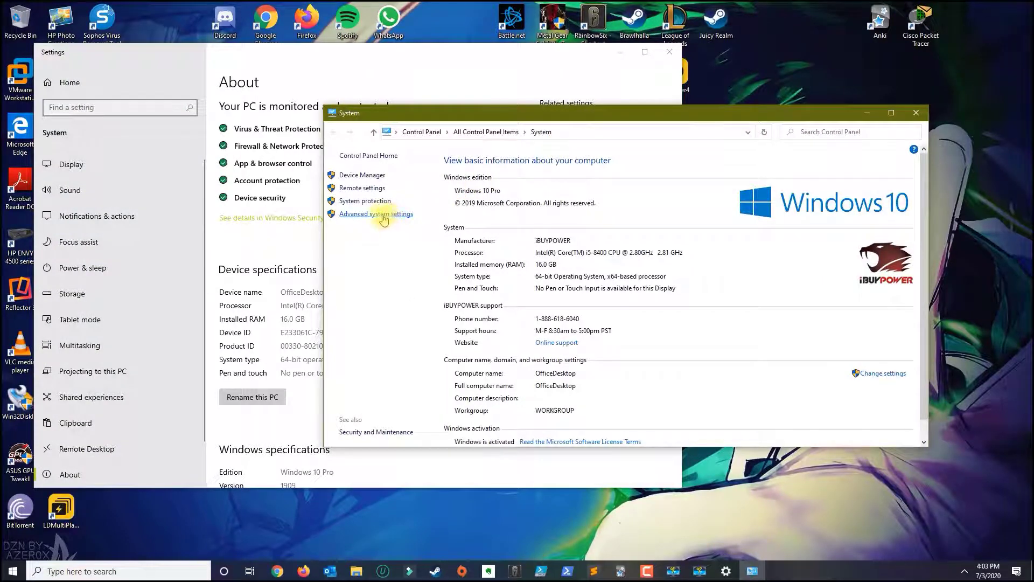
{"action": "left_click", "coordinate": [376, 214]}
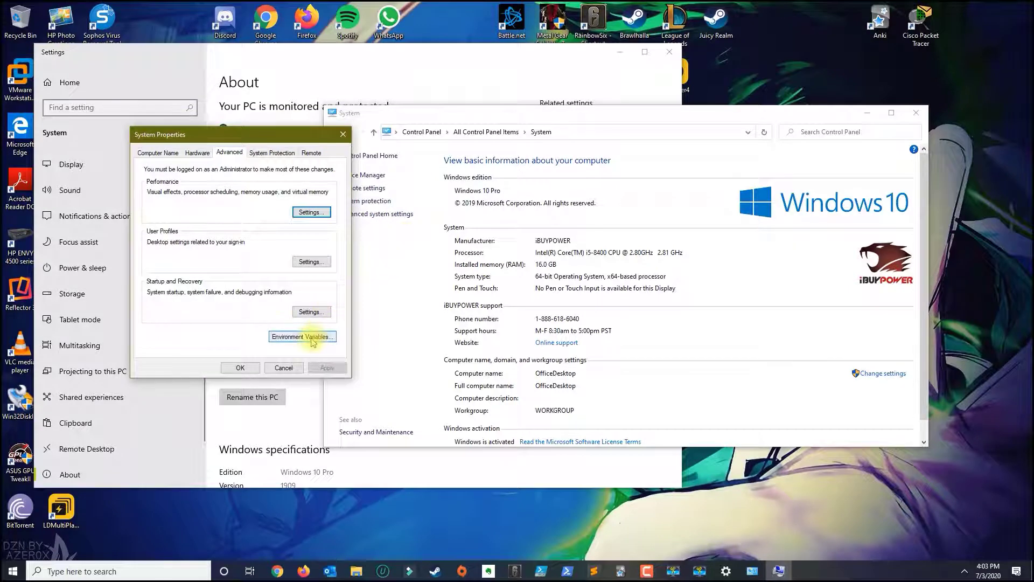
- Open Environment Variables, then run 'python' in Command Prompt to confirm it's not recognized
{"action": "left_click", "coordinate": [301, 336]}
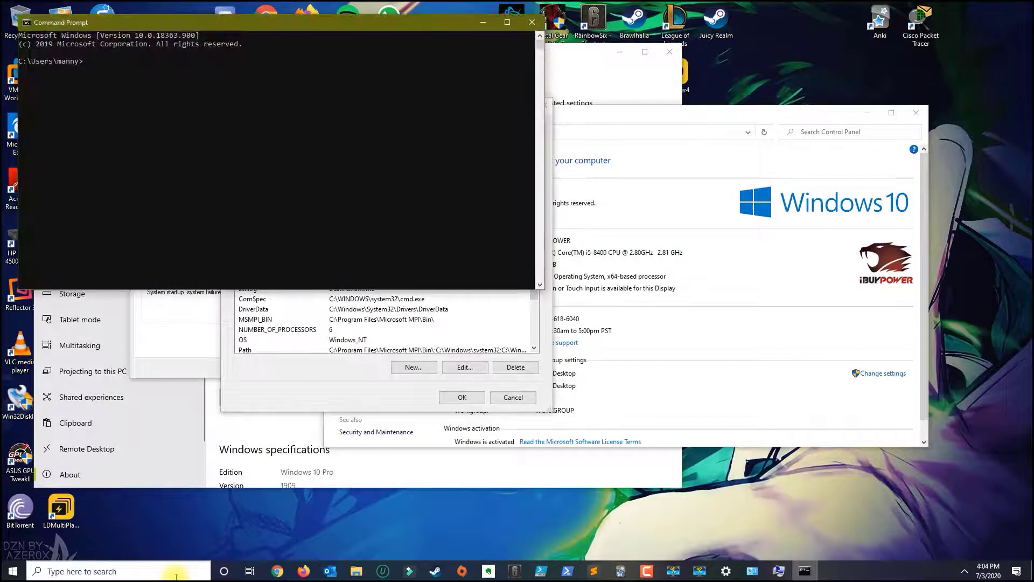
{"action": "type", "text": "python"}
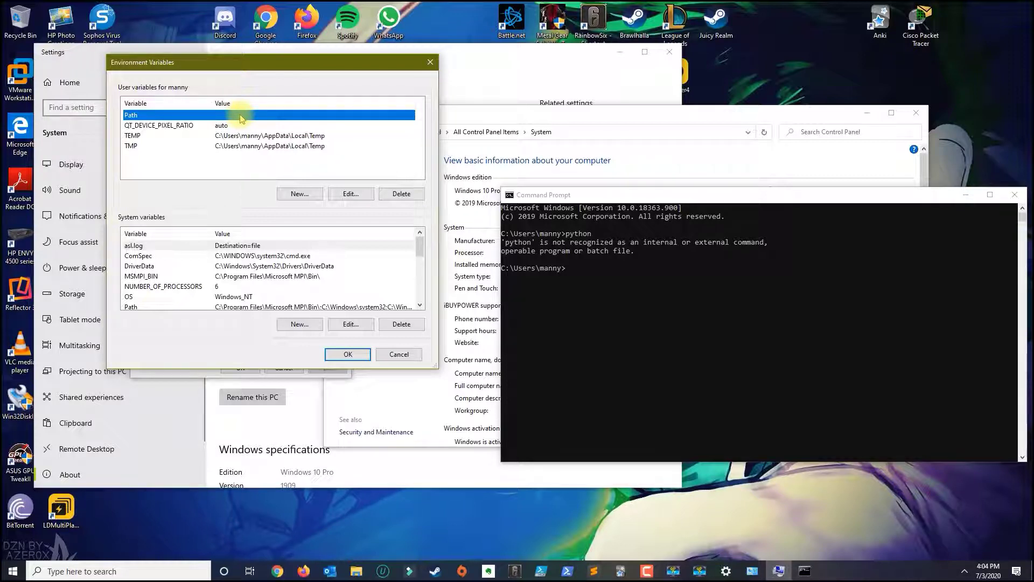
{"action": "mouse_move", "coordinate": [144, 91]}
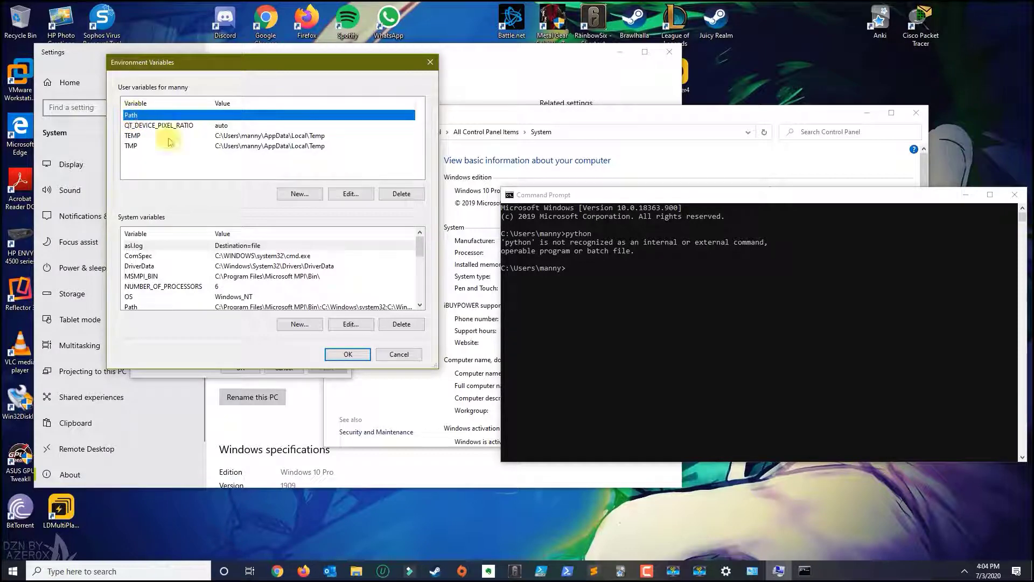
{"action": "left_click", "coordinate": [299, 193]}
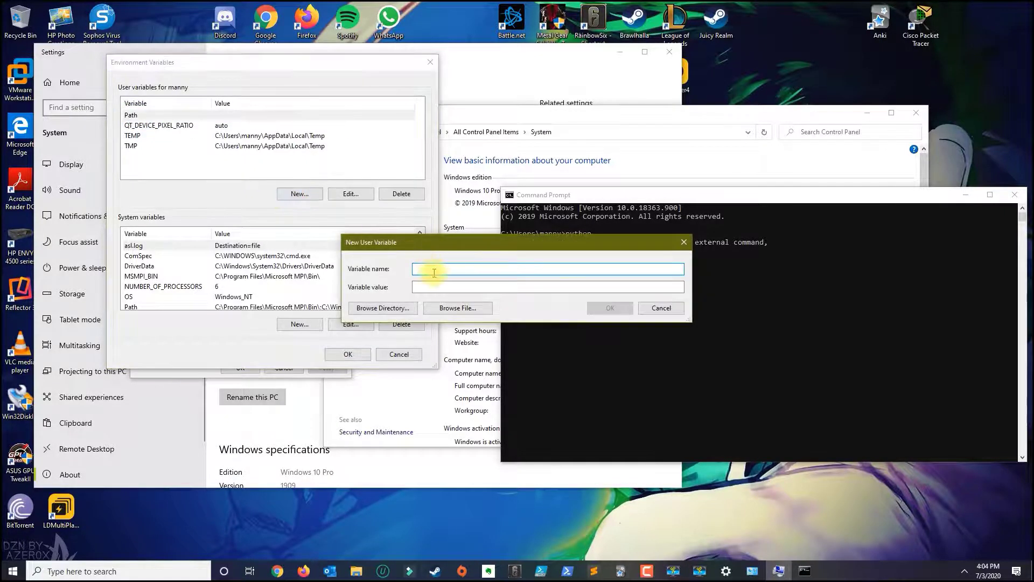
{"action": "type", "text": "Path"}
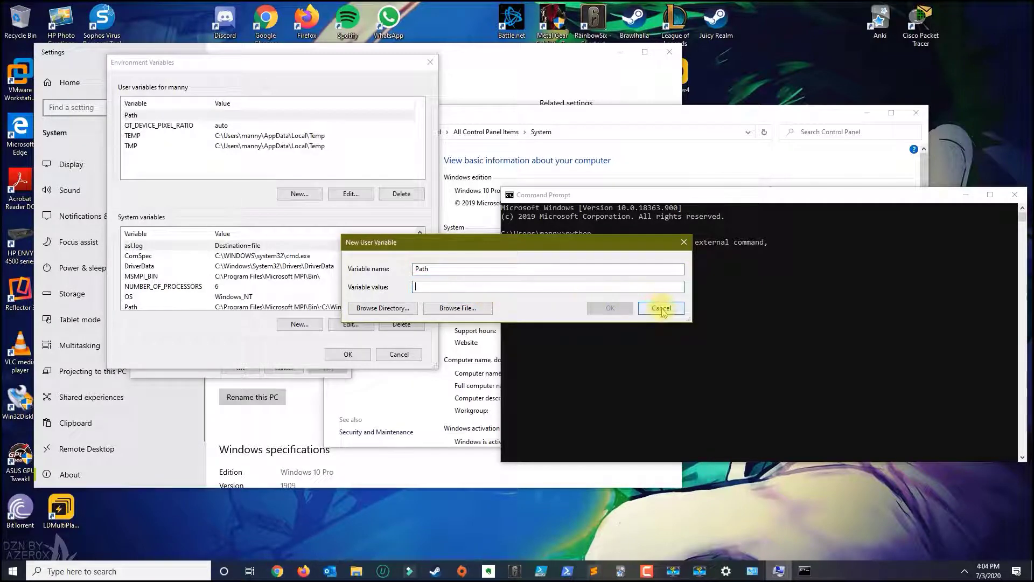
{"action": "left_click", "coordinate": [660, 308]}
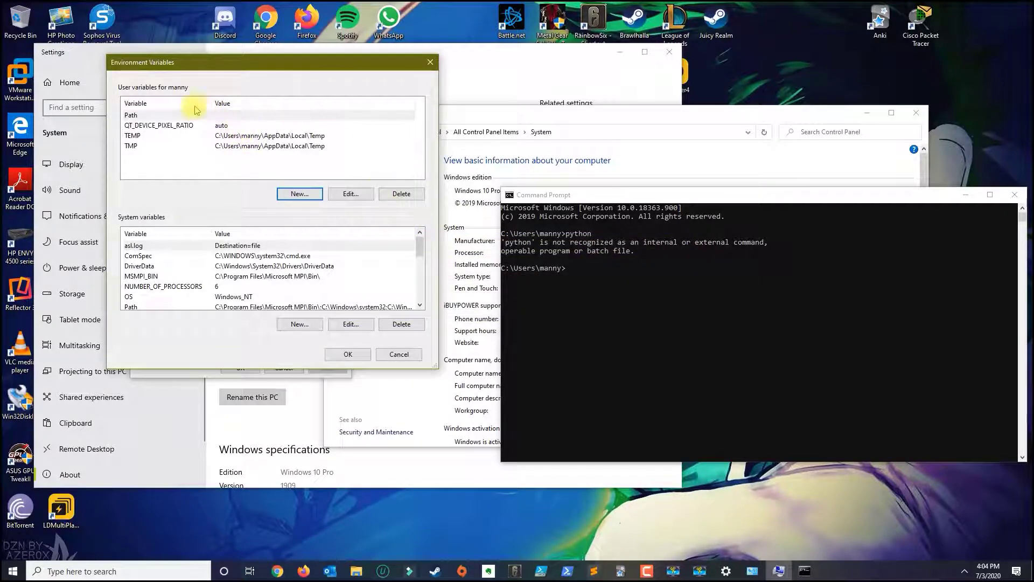
- Browse File Explorer to C:\Users\manny and show hidden items to reveal AppData
{"action": "left_click", "coordinate": [350, 193]}
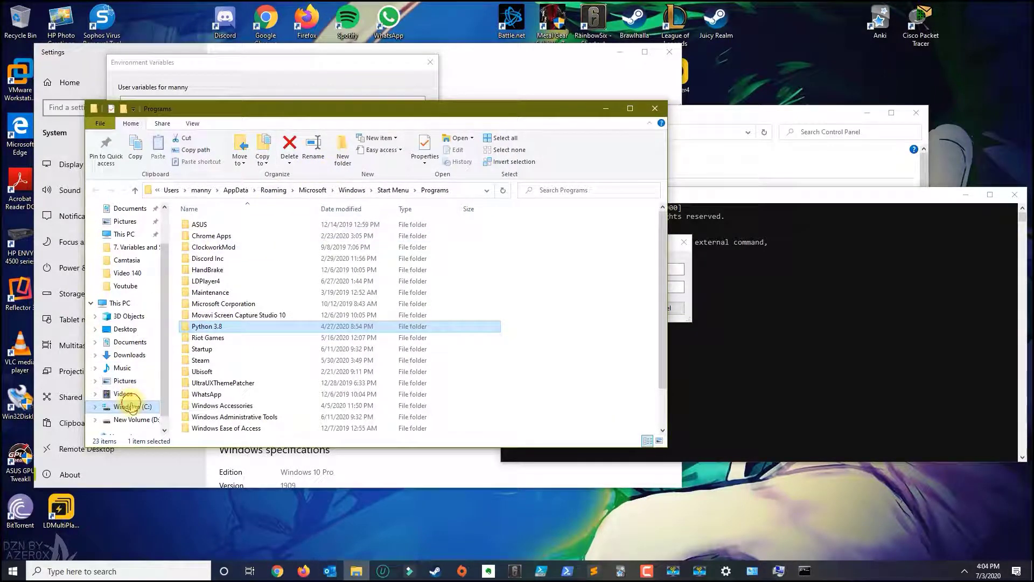
{"action": "left_click", "coordinate": [135, 406]}
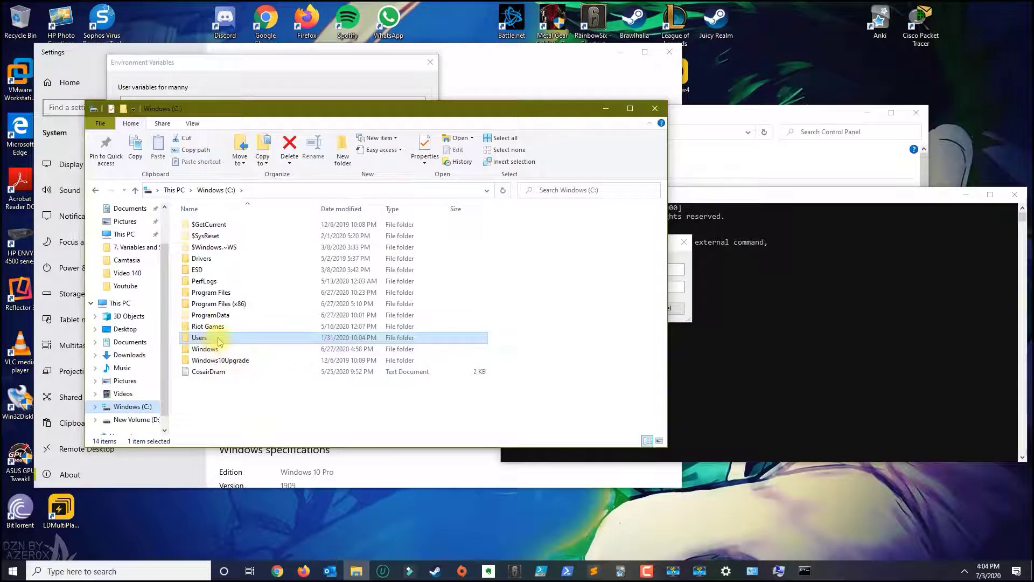
{"action": "double_click", "coordinate": [199, 337]}
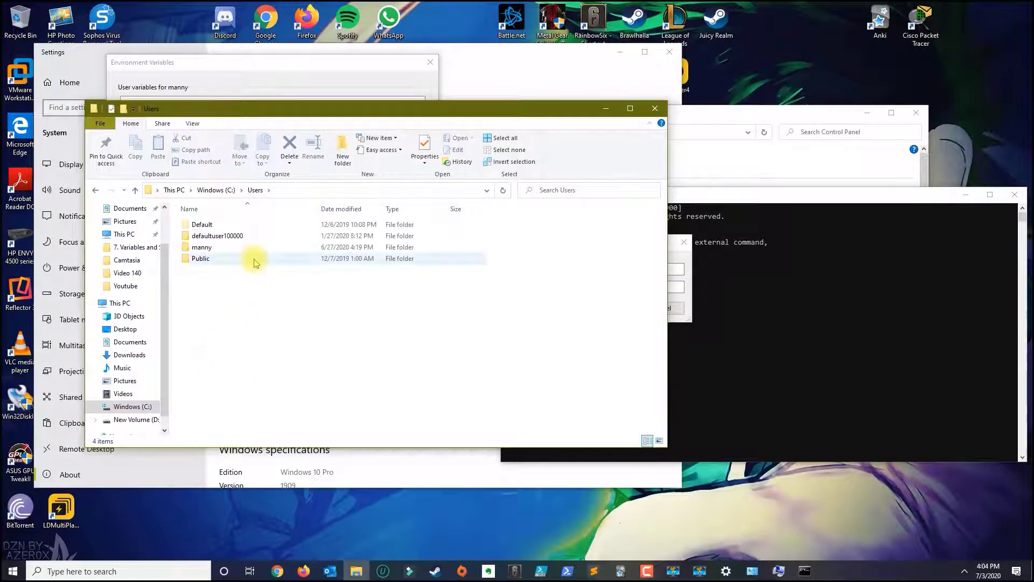
{"action": "double_click", "coordinate": [201, 246]}
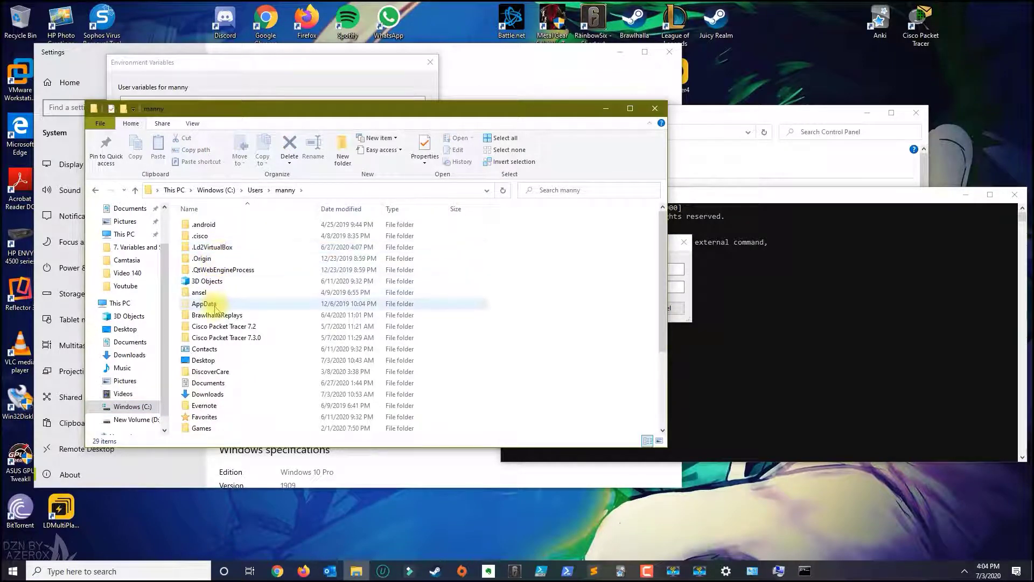
{"action": "left_click", "coordinate": [203, 303]}
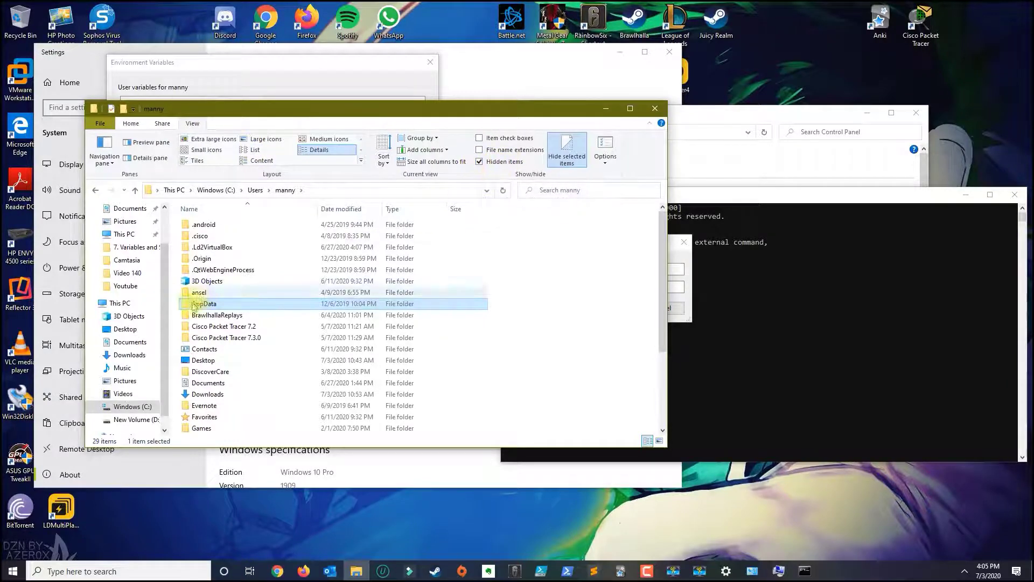
- Navigate through AppData, Local, Programs and Python into the Python38-32 folder
{"action": "double_click", "coordinate": [205, 304]}
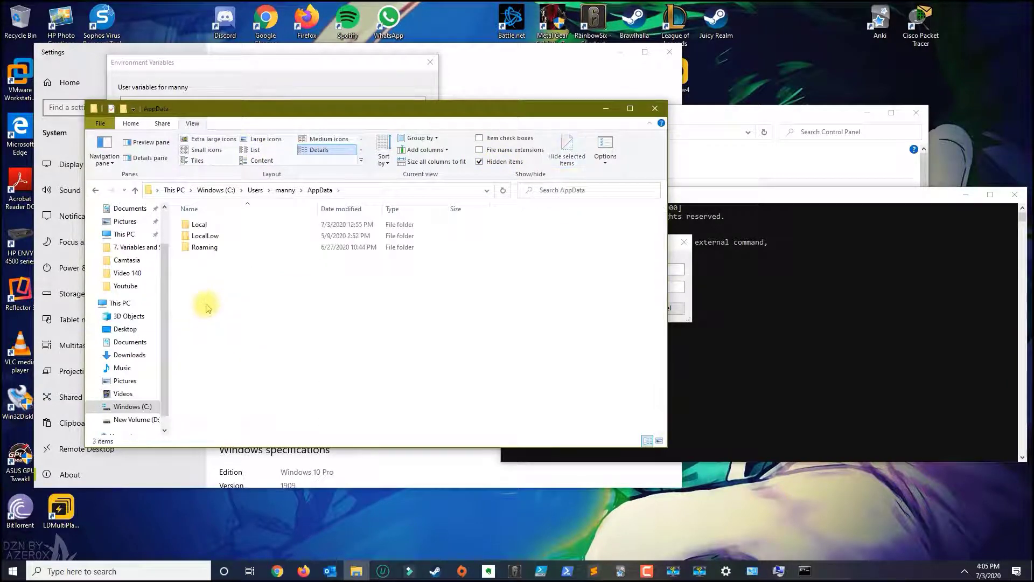
{"action": "double_click", "coordinate": [199, 224]}
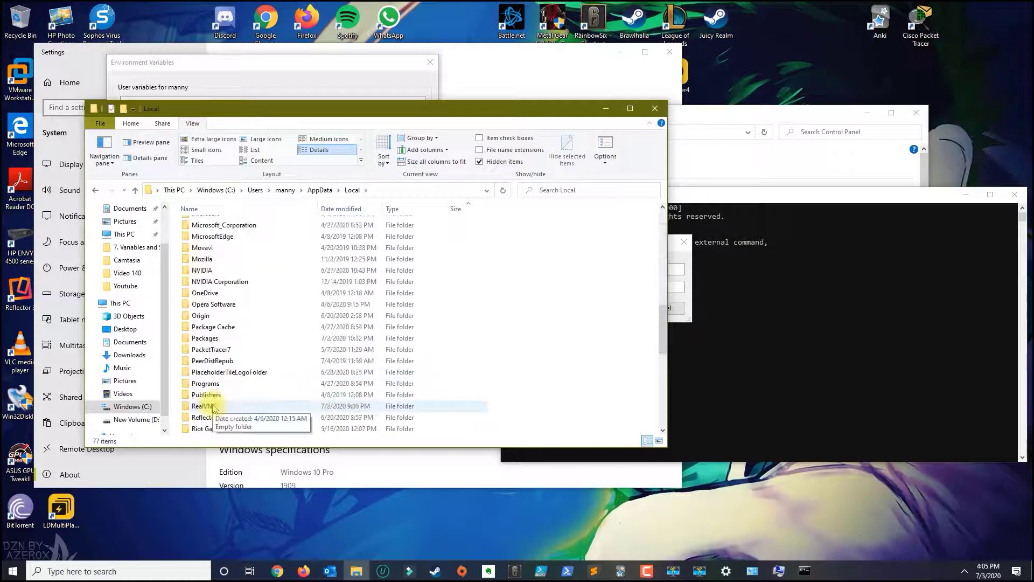
{"action": "double_click", "coordinate": [205, 383]}
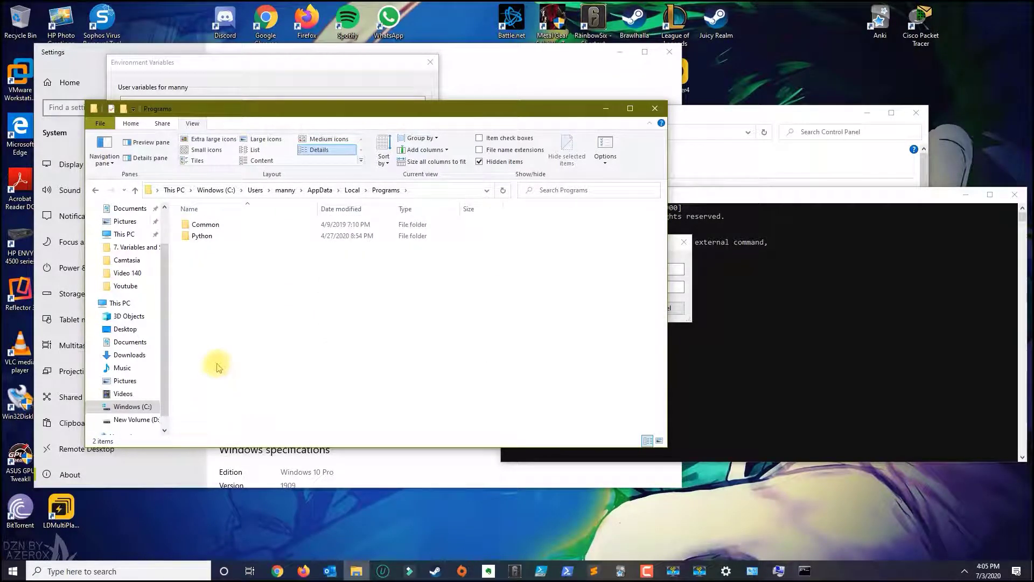
{"action": "double_click", "coordinate": [202, 236]}
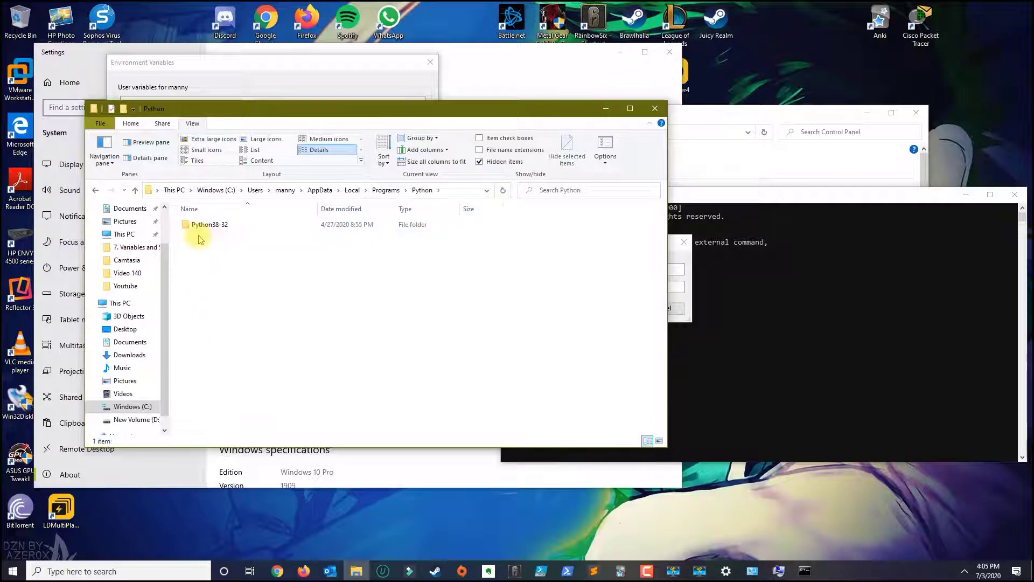
{"action": "left_click", "coordinate": [209, 224]}
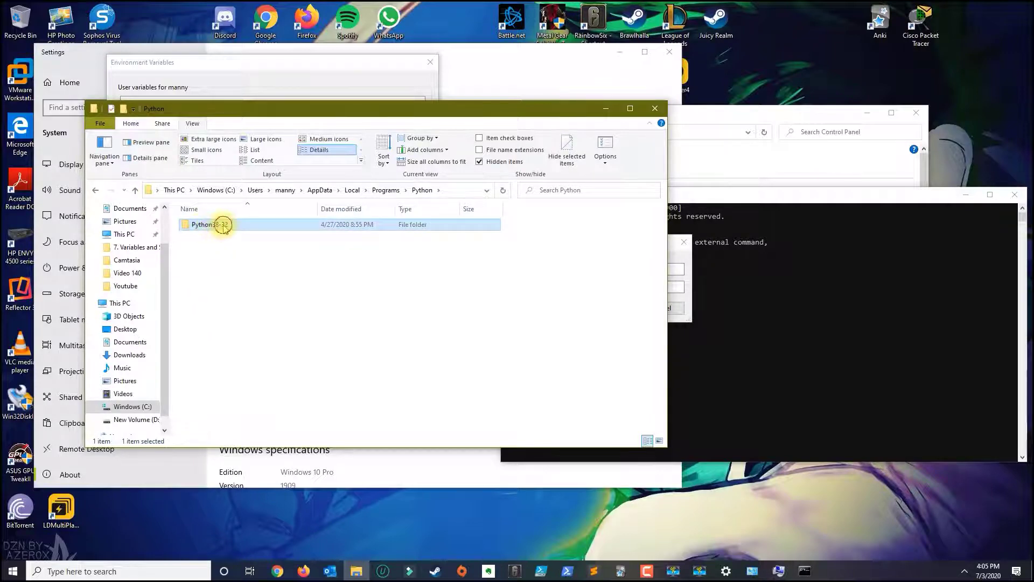
{"action": "double_click", "coordinate": [211, 224]}
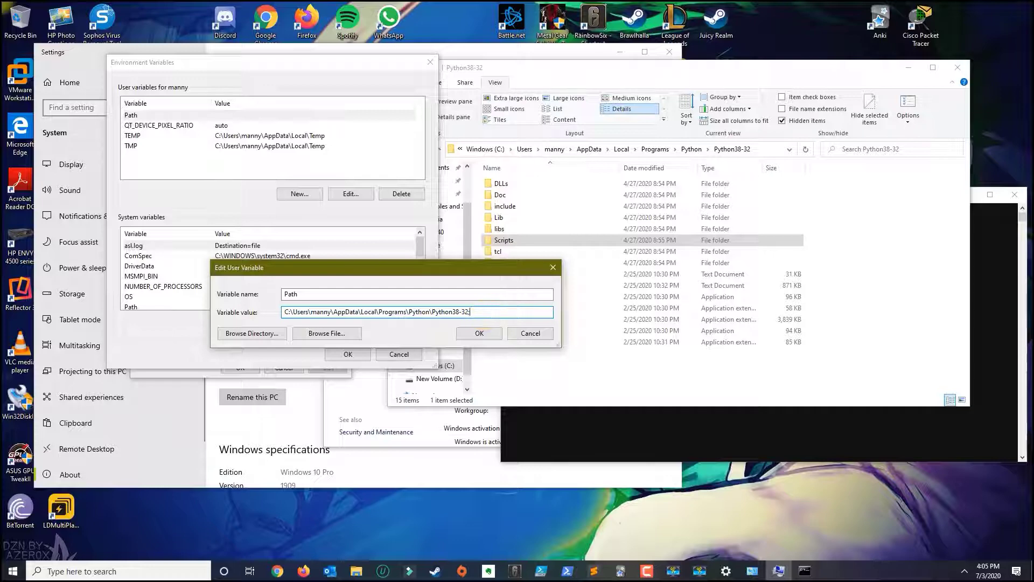
{"action": "mouse_move", "coordinate": [607, 250]}
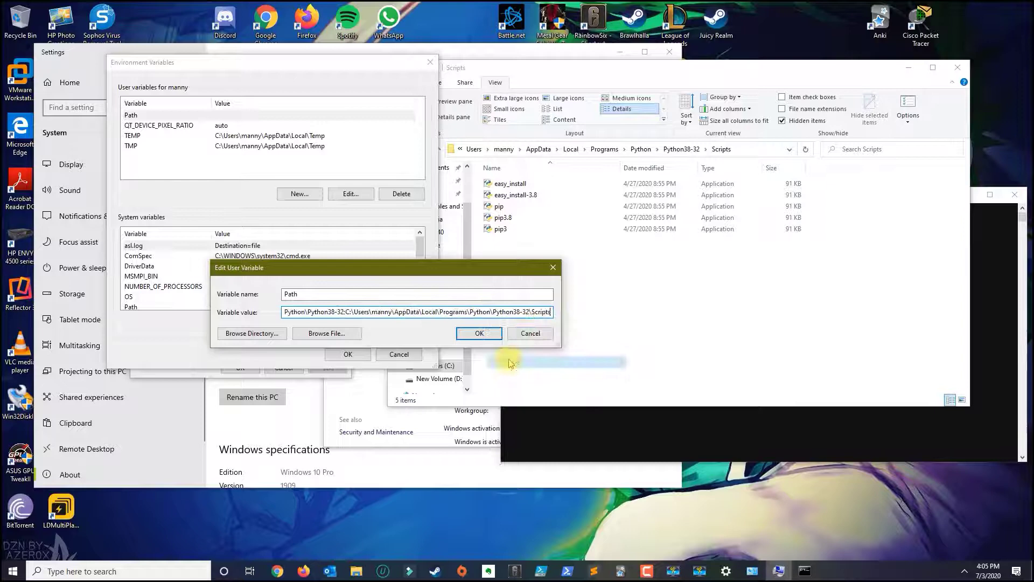
- Confirm the user Path value holding the Python38-32 and Scripts folders with OK
{"action": "left_click", "coordinate": [478, 333]}
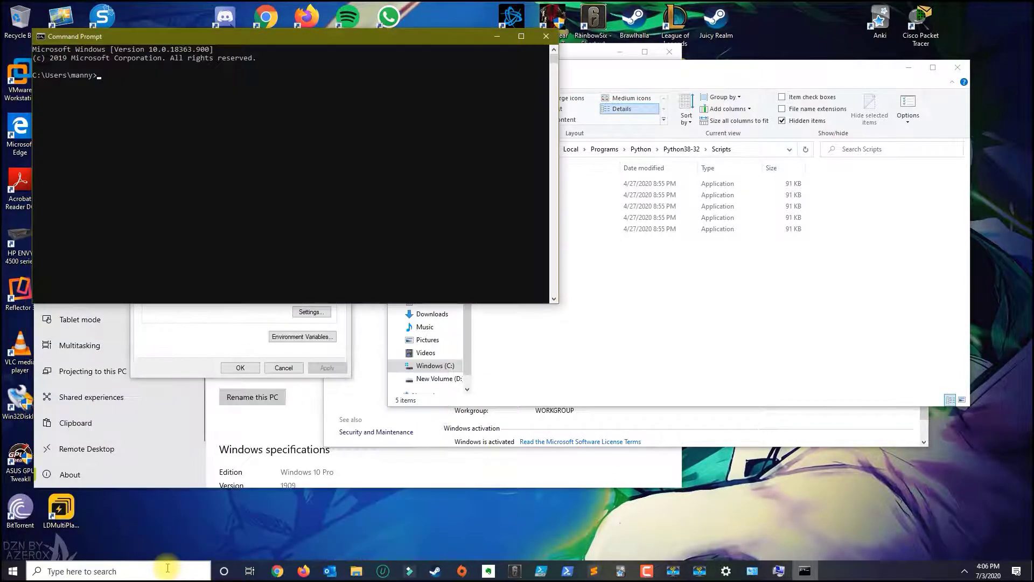
- Type 'python' at a fresh Command Prompt without running it yet
{"action": "type", "text": "python"}
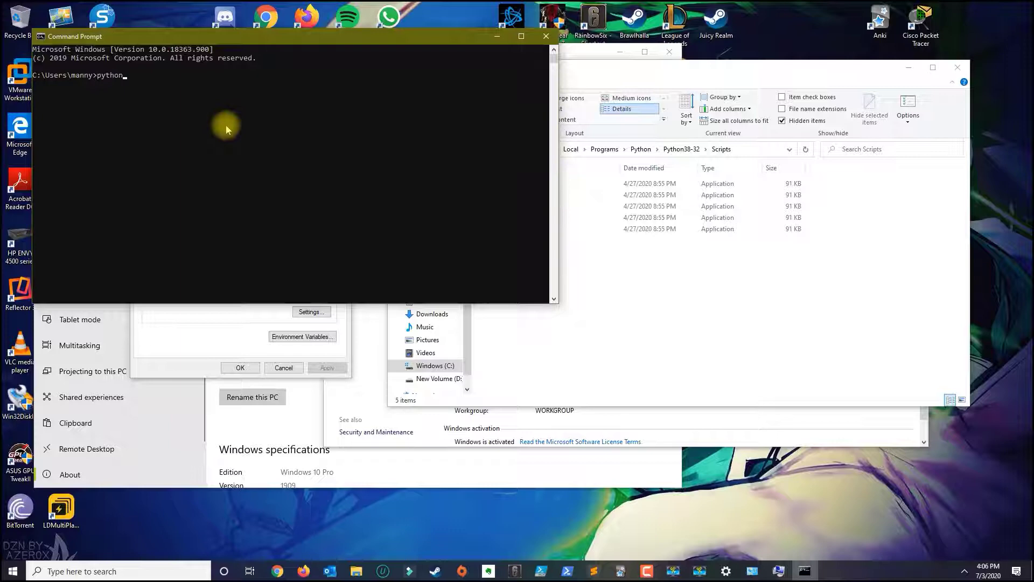